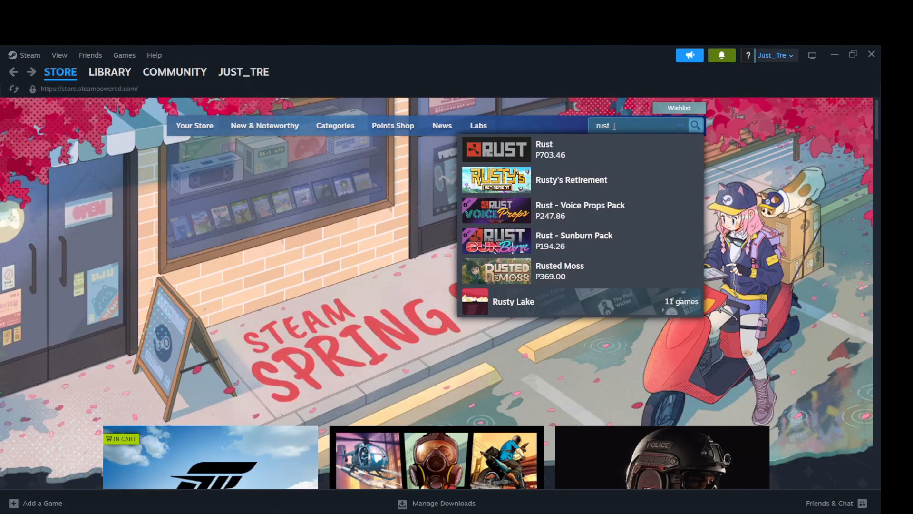
pyautogui.moveTo(633, 140)
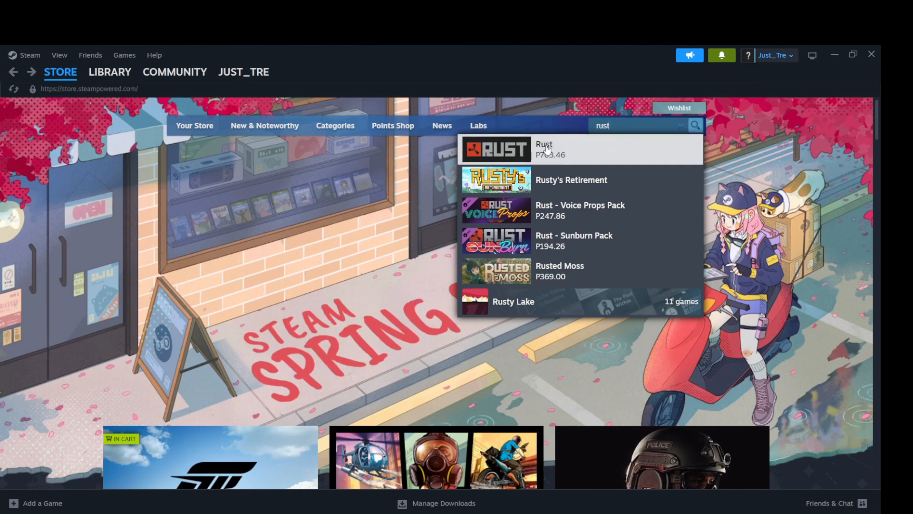
pyautogui.moveTo(546, 161)
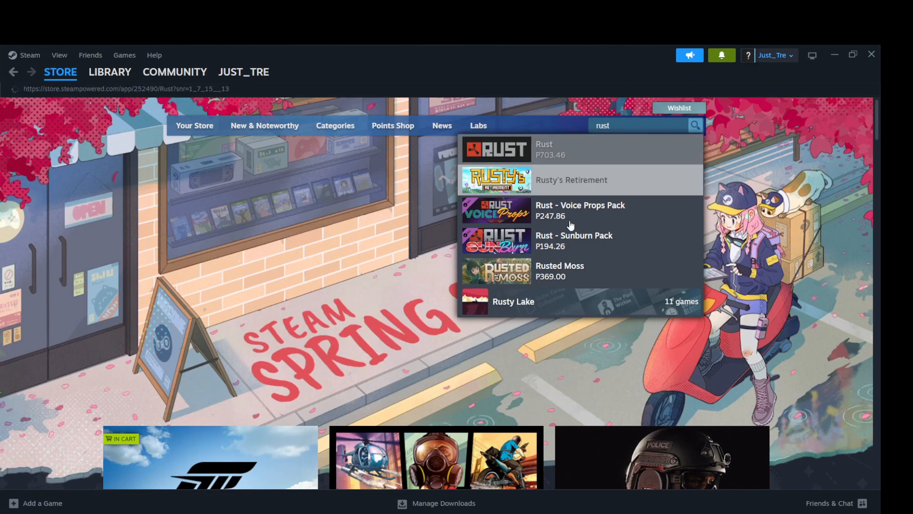
# Add Rust to the cart and continue from the cart into checkout payment
pyautogui.click(543, 149)
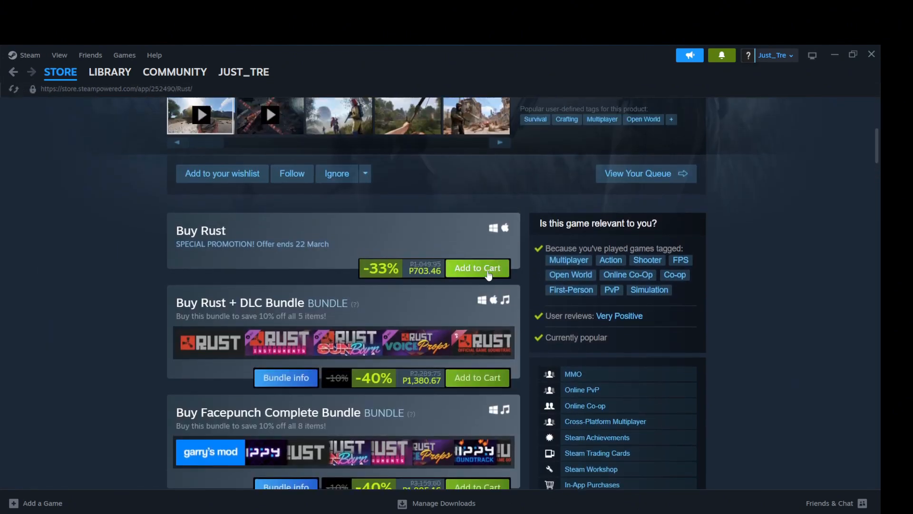
pyautogui.click(476, 268)
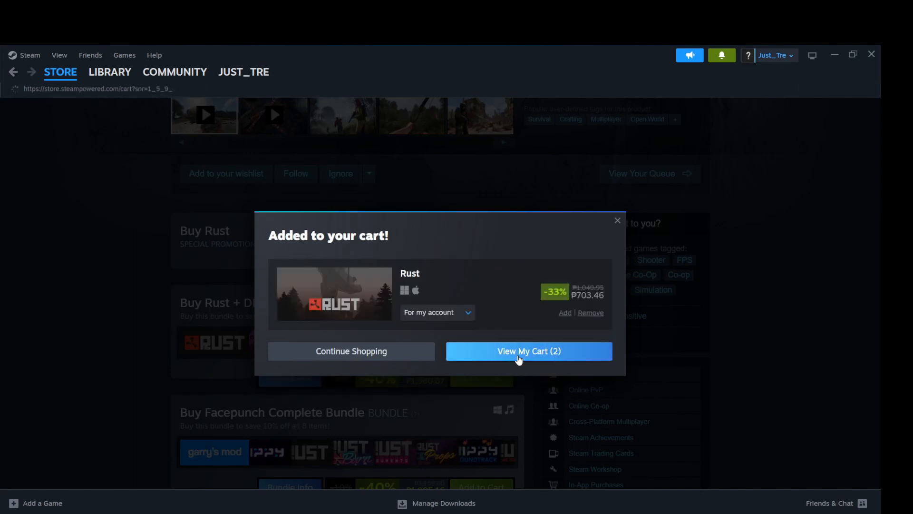
pyautogui.click(528, 351)
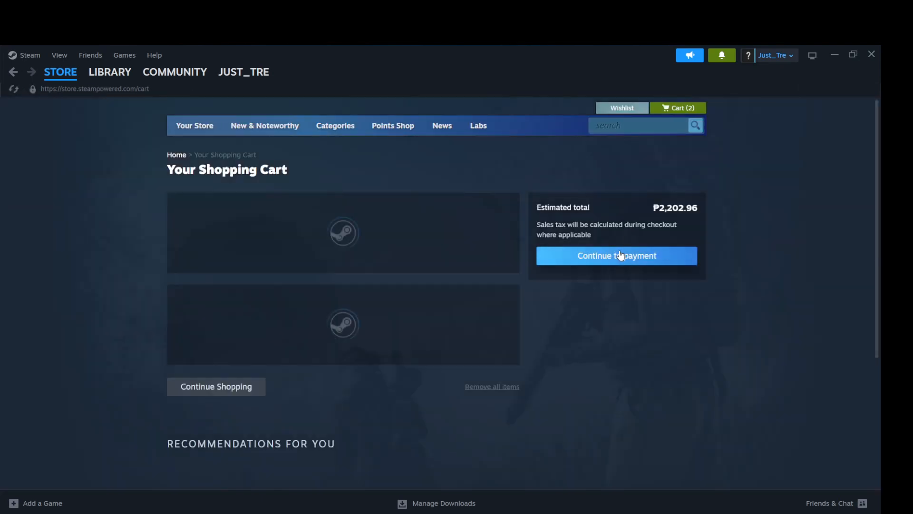
pyautogui.click(615, 255)
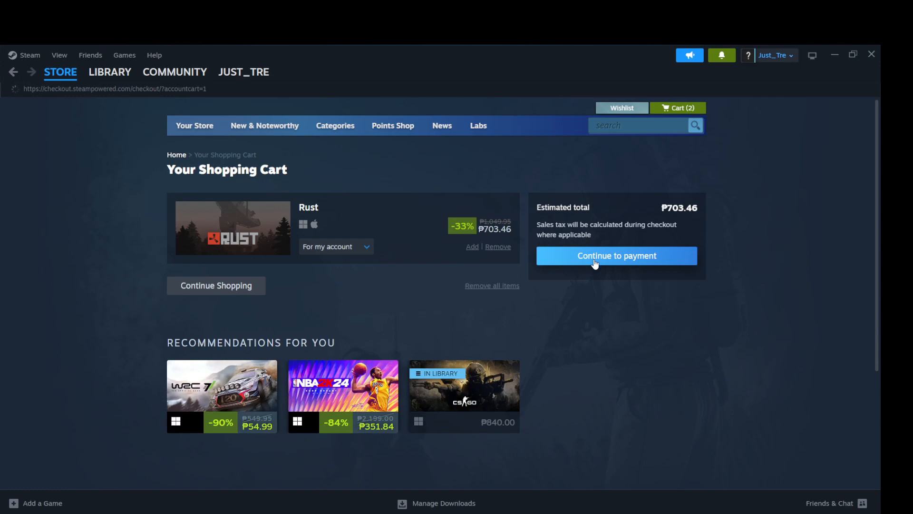
pyautogui.click(616, 256)
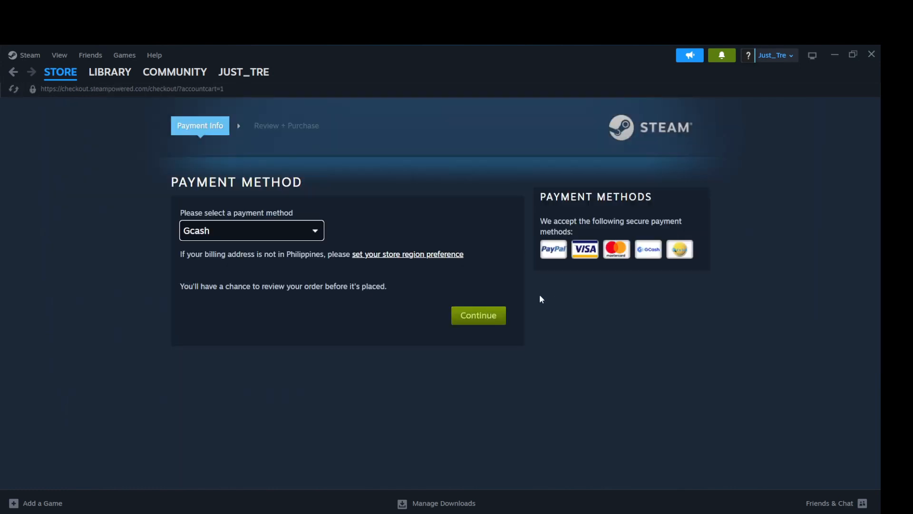
# Choose Gcash as the payment method and continue to the review step at P703.46
pyautogui.click(252, 230)
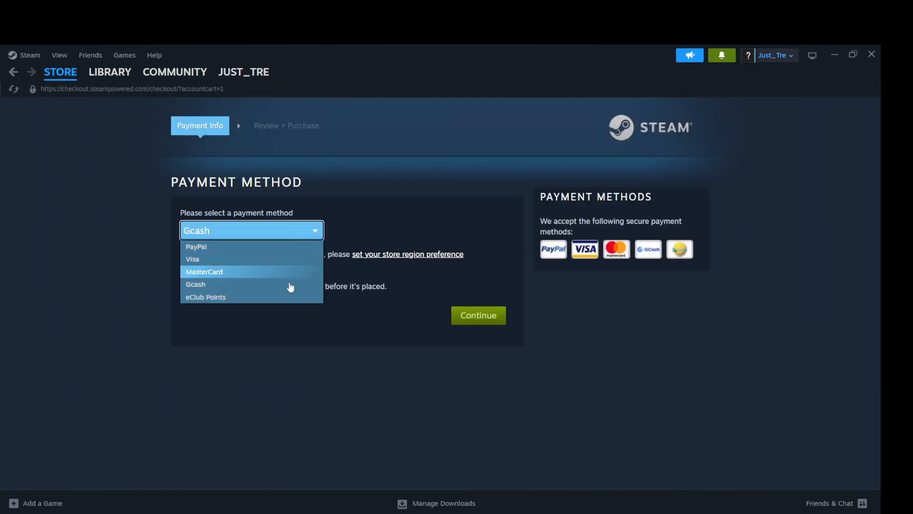
pyautogui.click(195, 284)
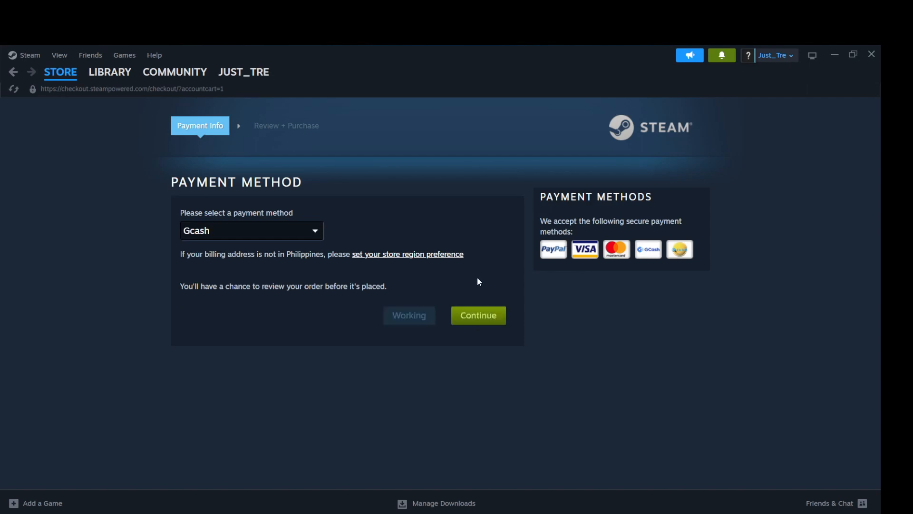
pyautogui.click(477, 315)
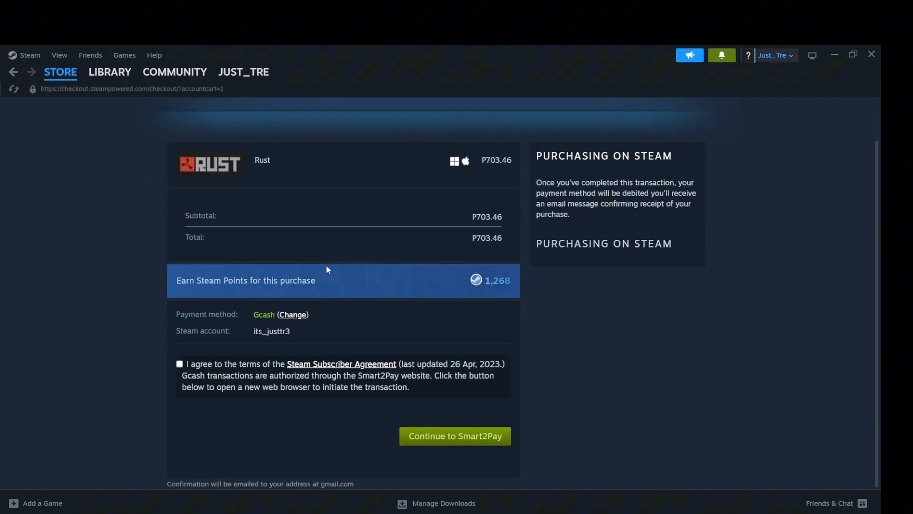
pyautogui.moveTo(434, 408)
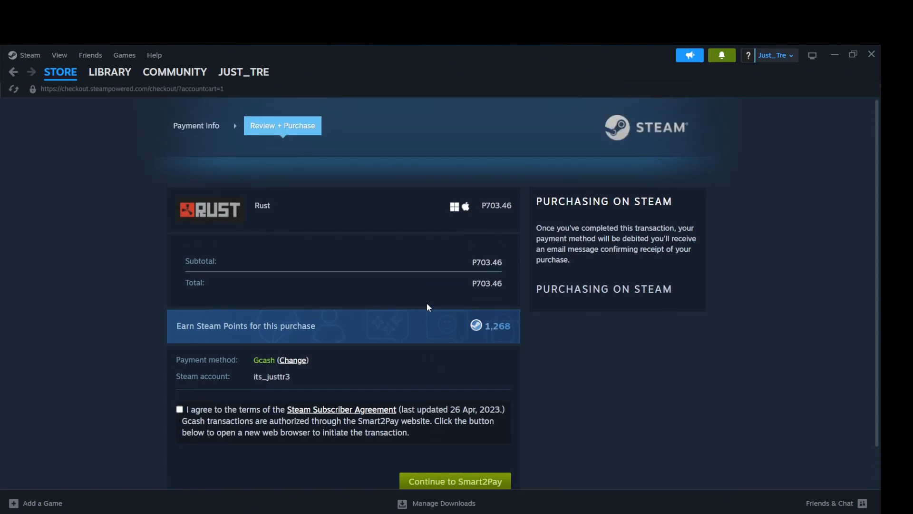
# Leave checkout at review and show Counter-Strike 2 (not installed, 34.07 GB) in the library home
pyautogui.scroll(-3)
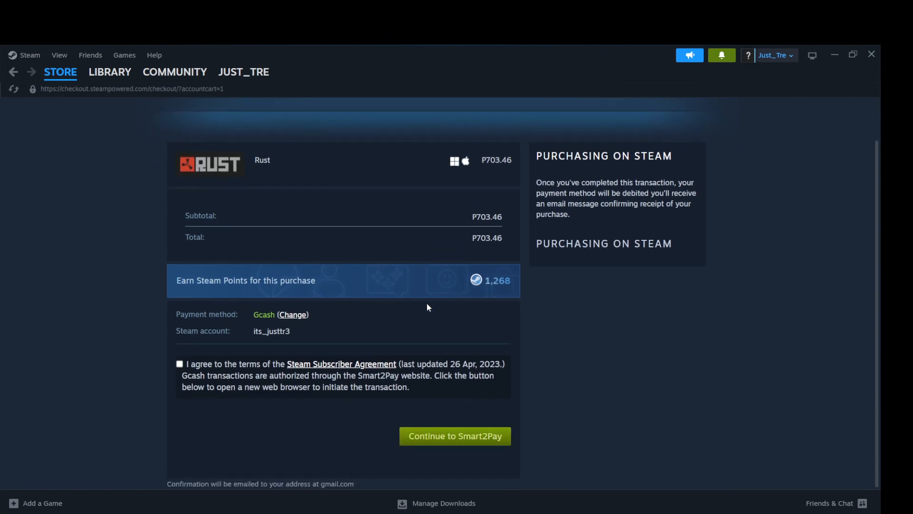
pyautogui.click(110, 72)
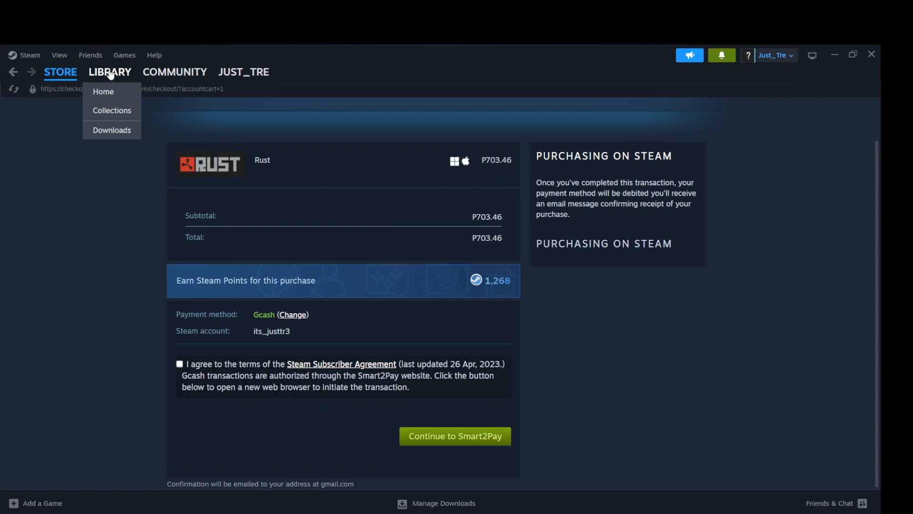
pyautogui.click(103, 91)
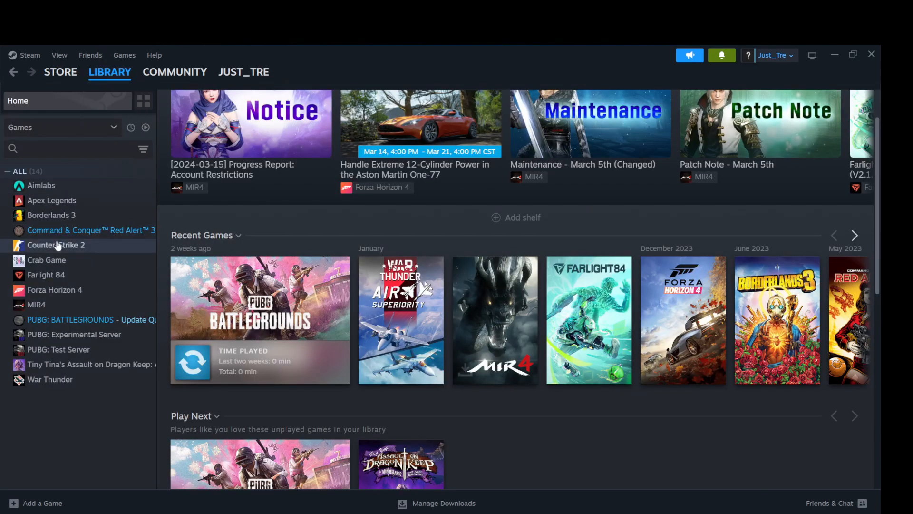
pyautogui.click(56, 244)
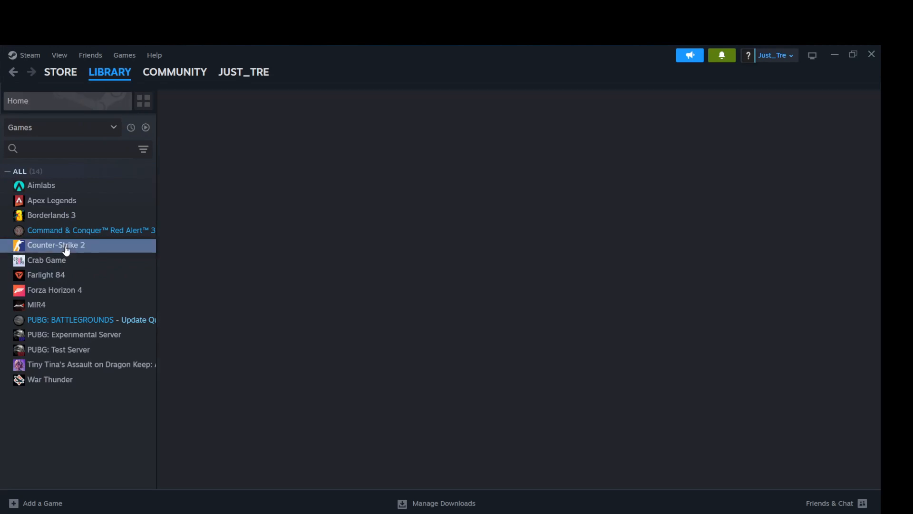
pyautogui.click(56, 245)
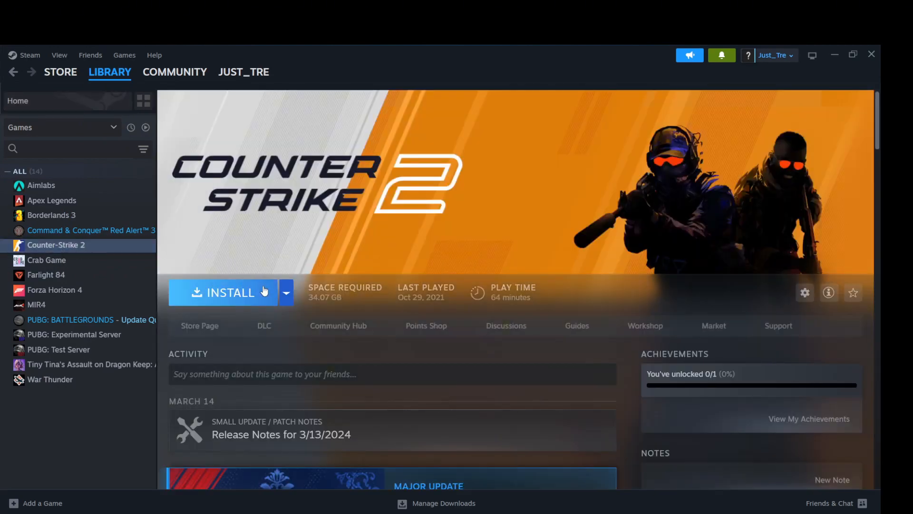
# Start installing Counter-Strike 2 with Gamestorage (G:) as the install drive
pyautogui.click(222, 292)
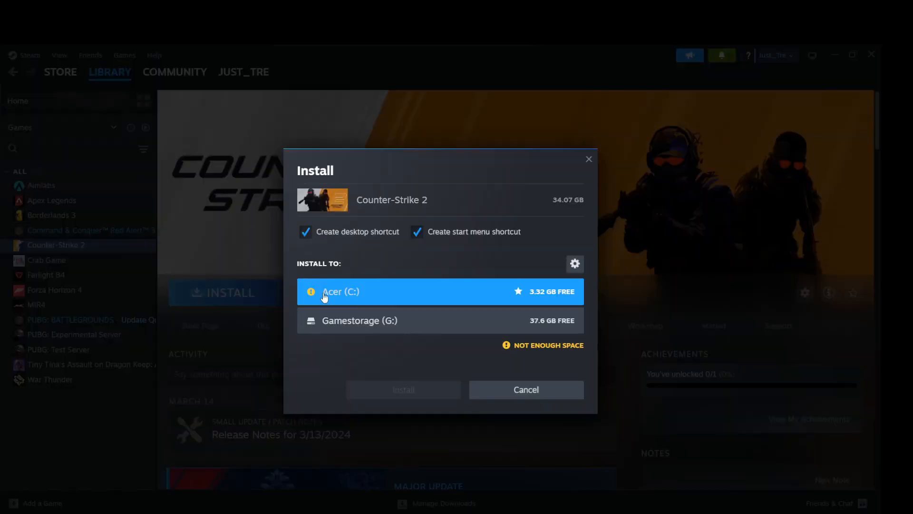
pyautogui.moveTo(418, 324)
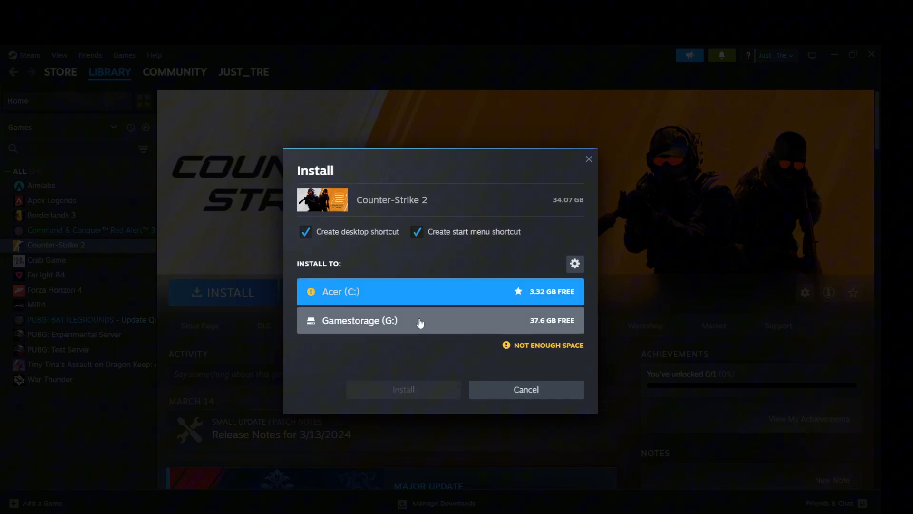
pyautogui.click(419, 321)
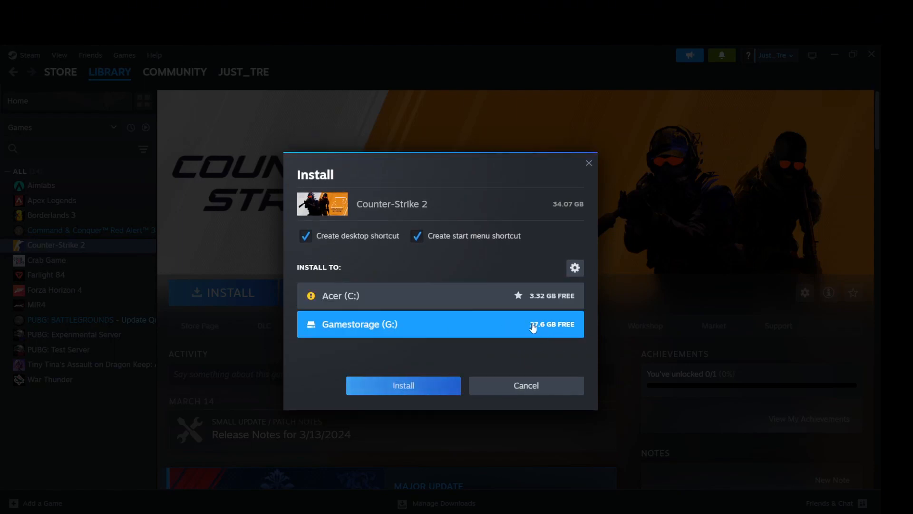
pyautogui.moveTo(403, 385)
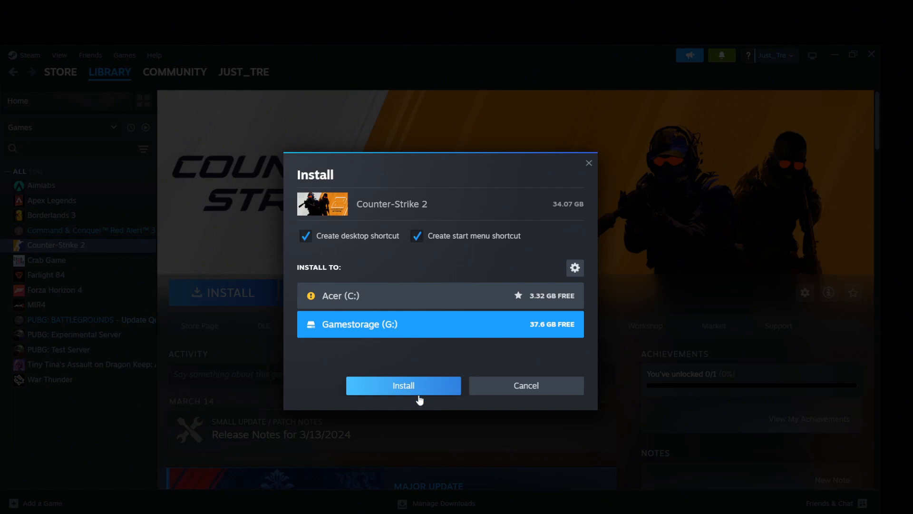
pyautogui.moveTo(455, 387)
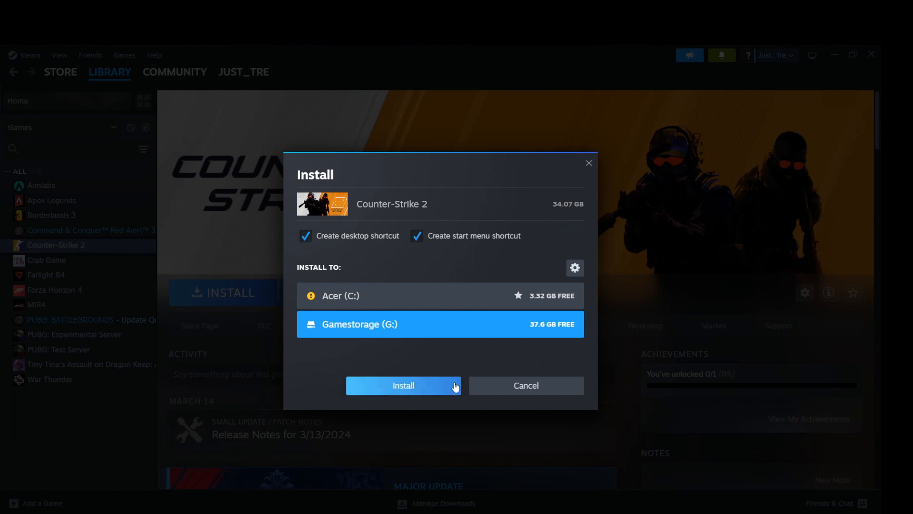
pyautogui.moveTo(494, 392)
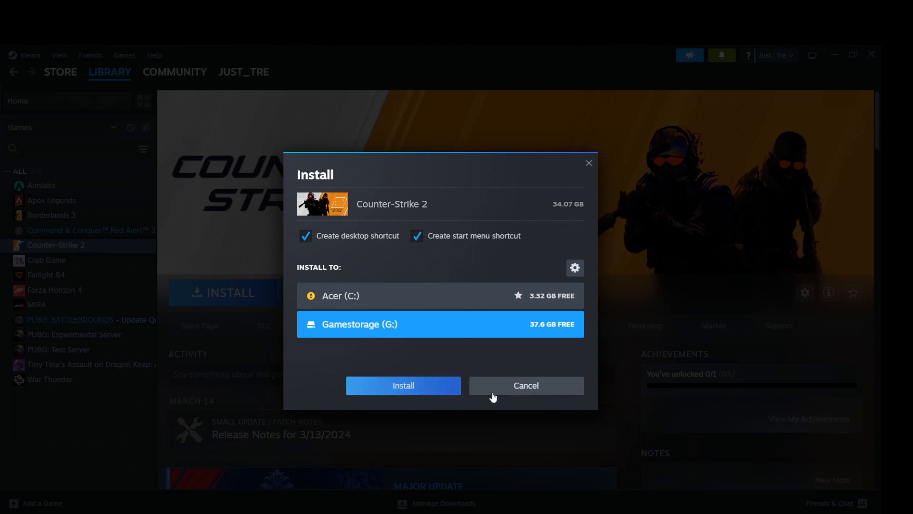
pyautogui.moveTo(589, 170)
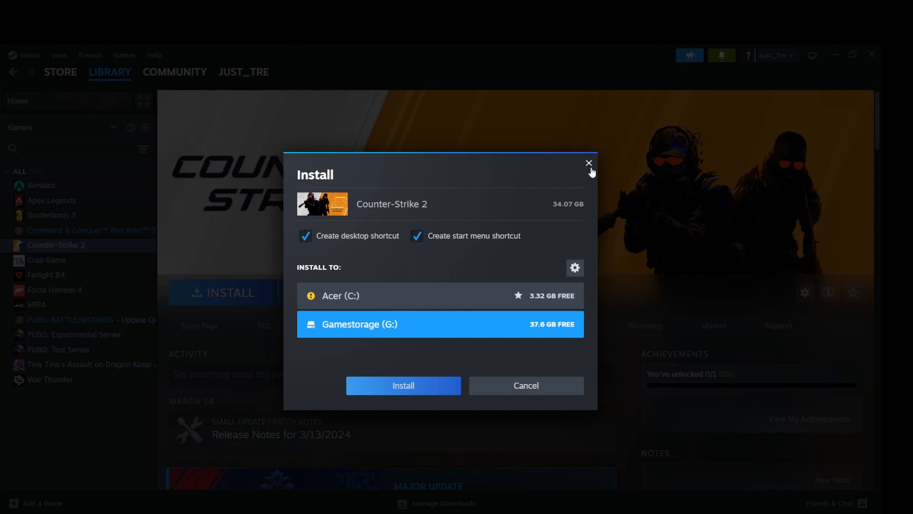